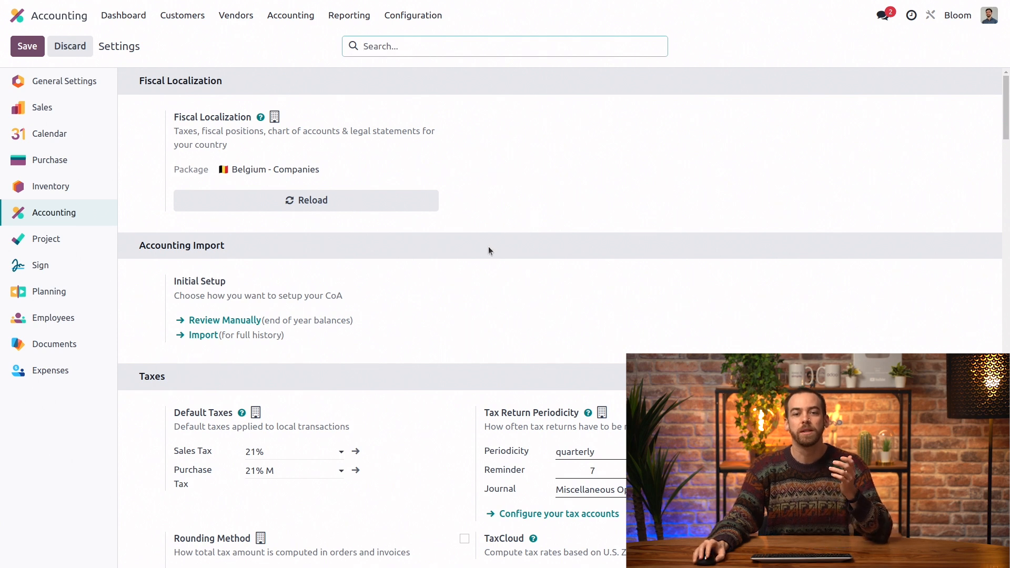
# - Leave the settings page for the Configuration > Taxes list of 71 sale and purchase taxes
pyautogui.scroll(-3)
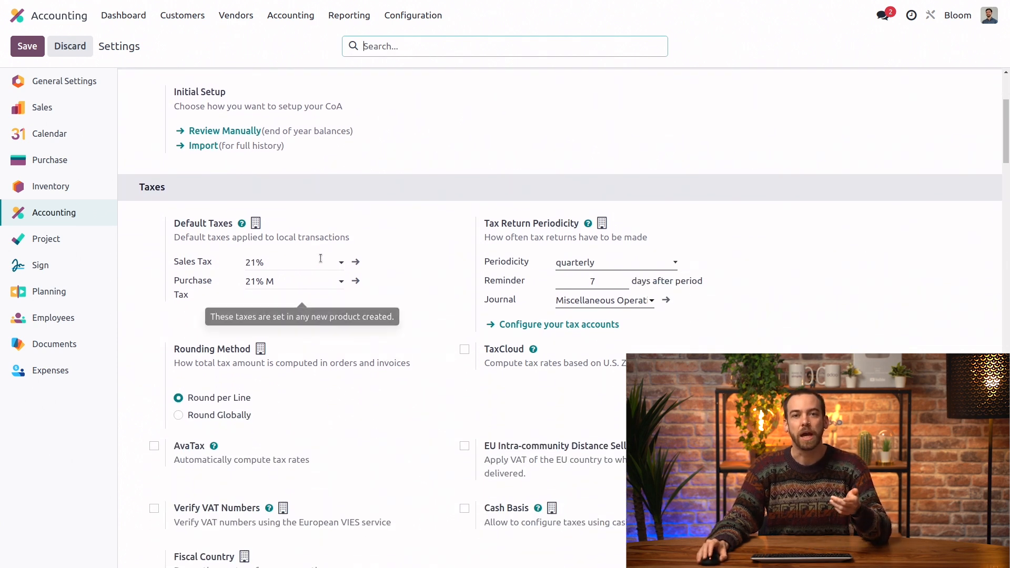
pyautogui.moveTo(388, 275)
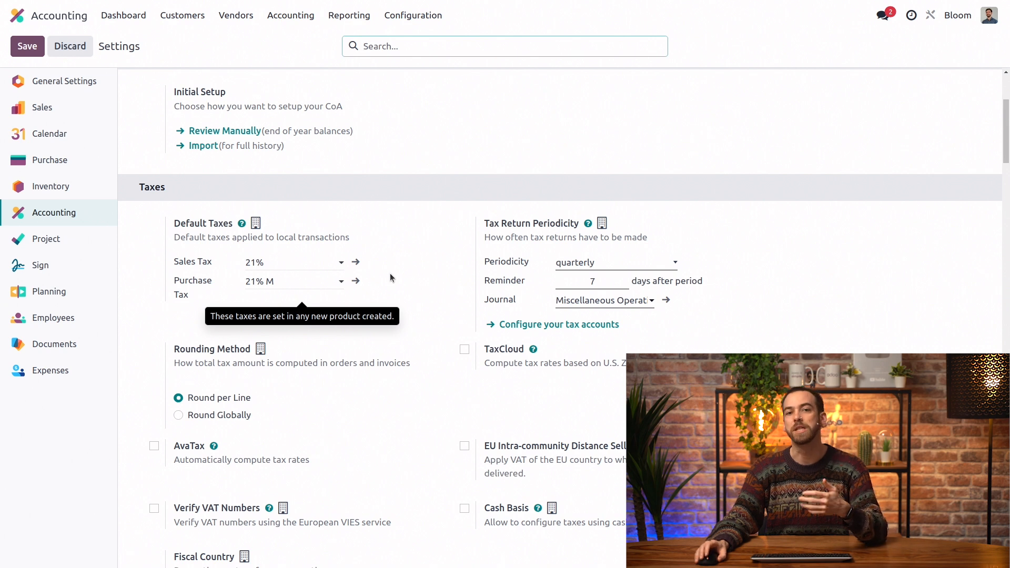
pyautogui.scroll(-3)
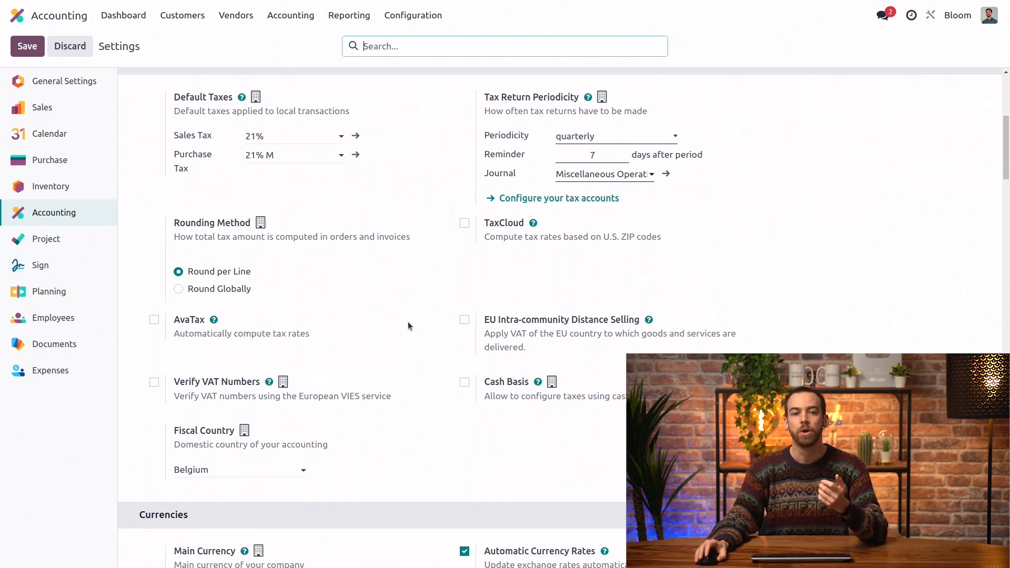
pyautogui.moveTo(448, 280)
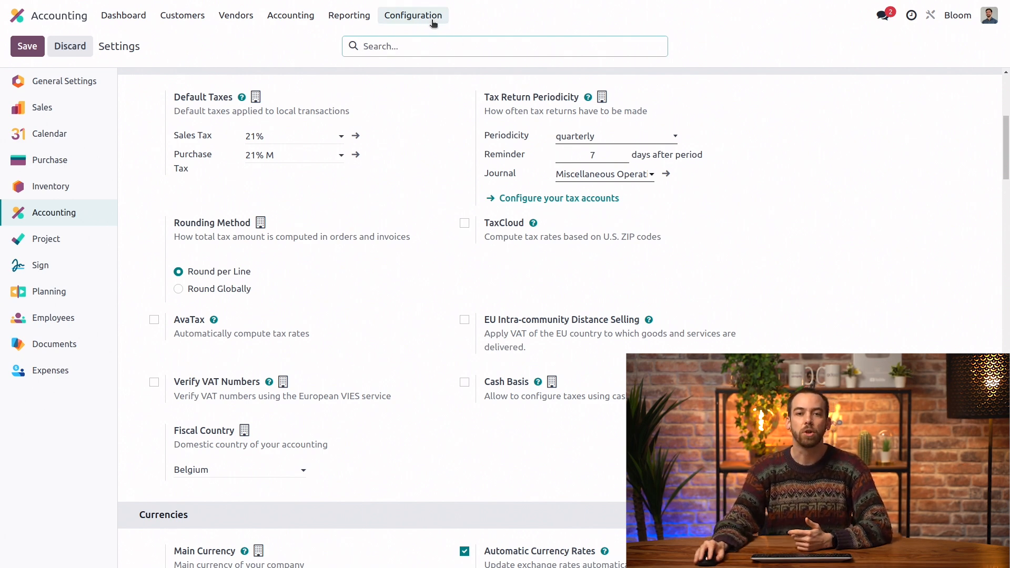
pyautogui.click(413, 15)
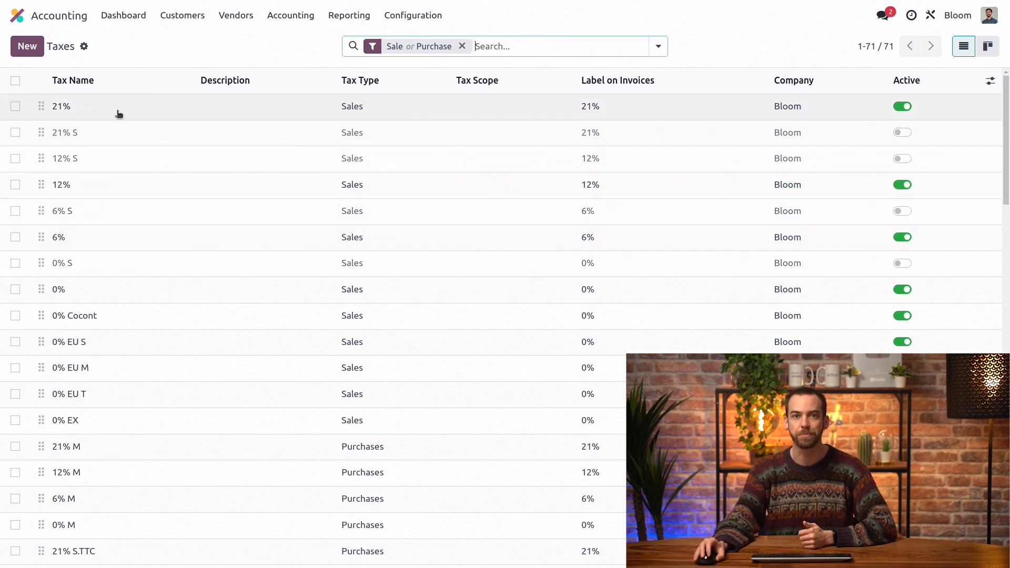
# - Review the 21% sales tax's invoice and refund distribution to 451000 VAT Payable
pyautogui.click(61, 106)
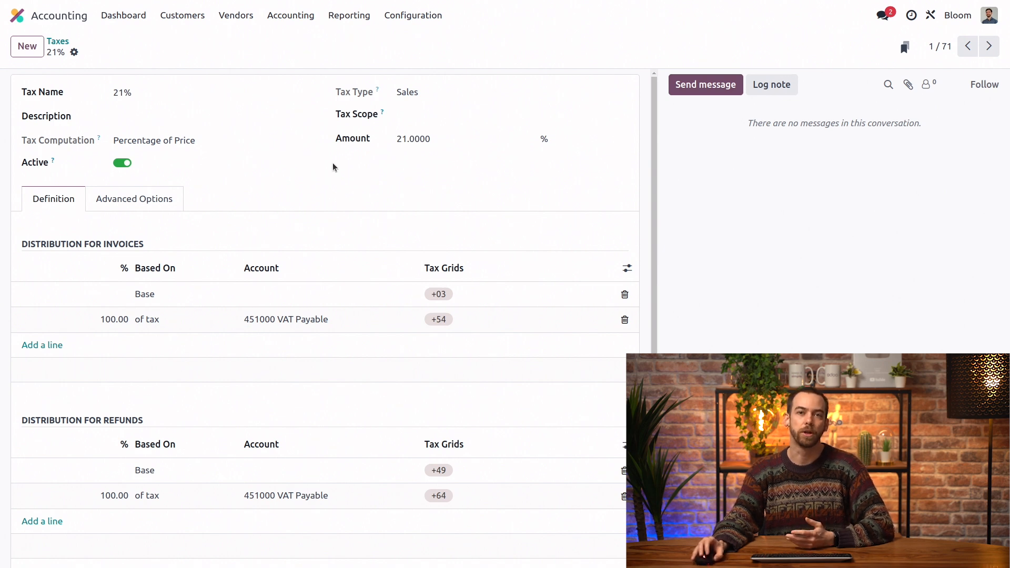
pyautogui.moveTo(229, 153)
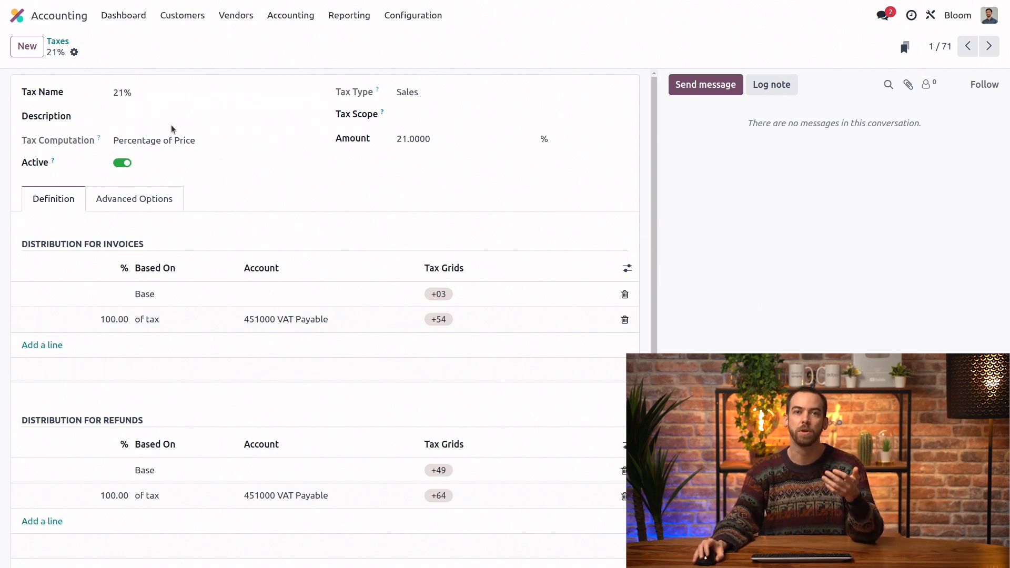
pyautogui.moveTo(335, 162)
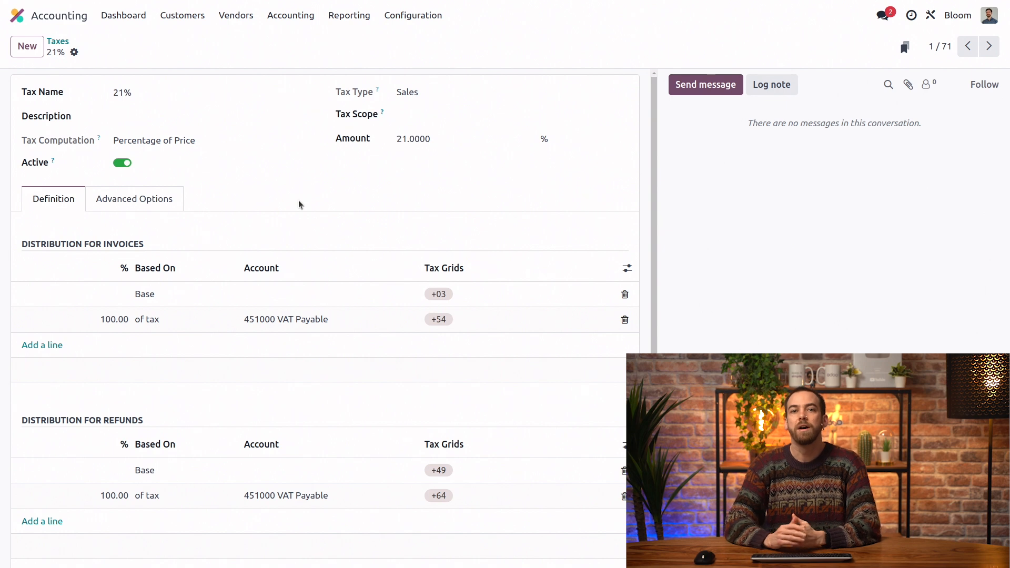
pyautogui.moveTo(255, 193)
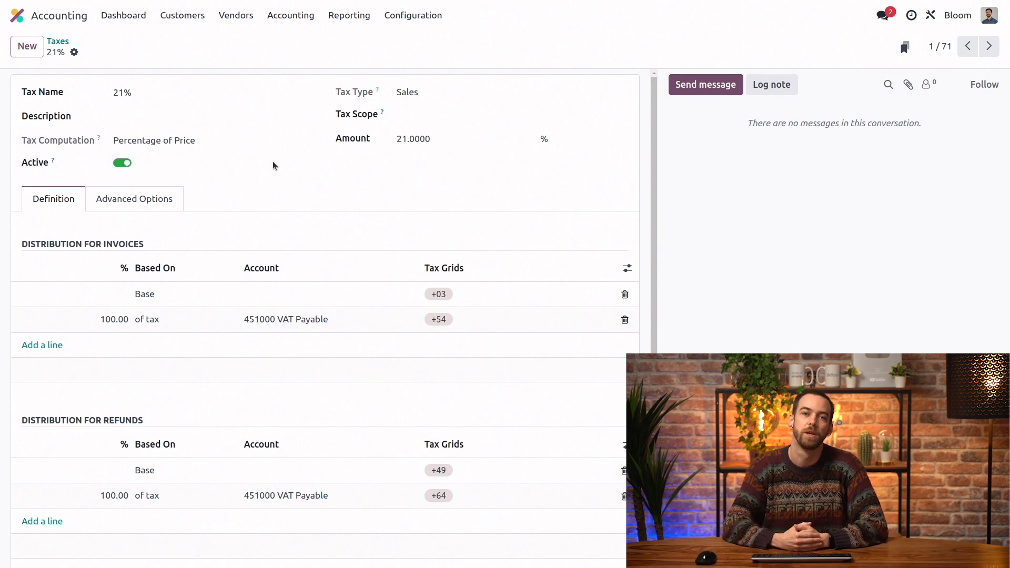
pyautogui.scroll(-3)
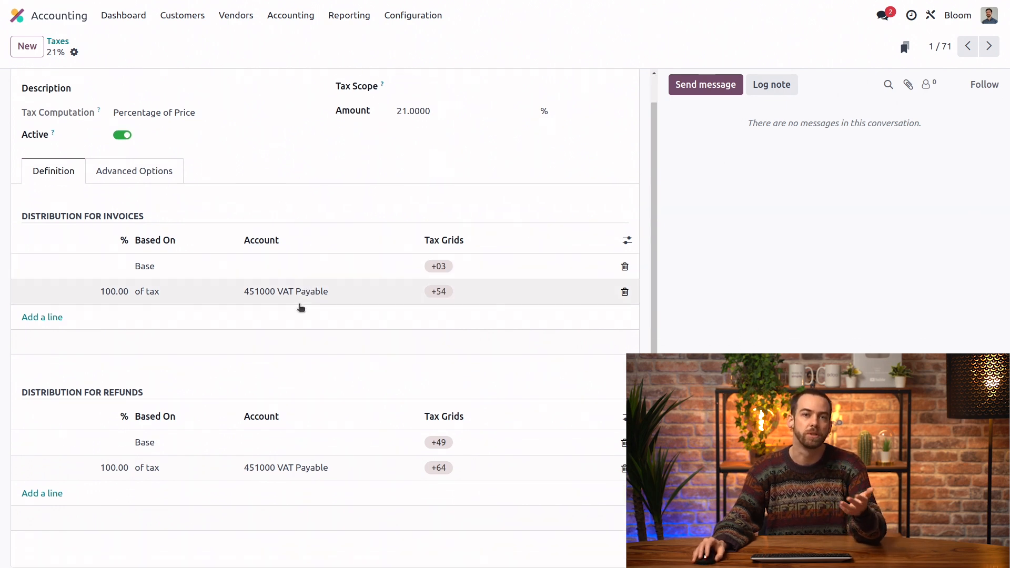
pyautogui.moveTo(404, 207)
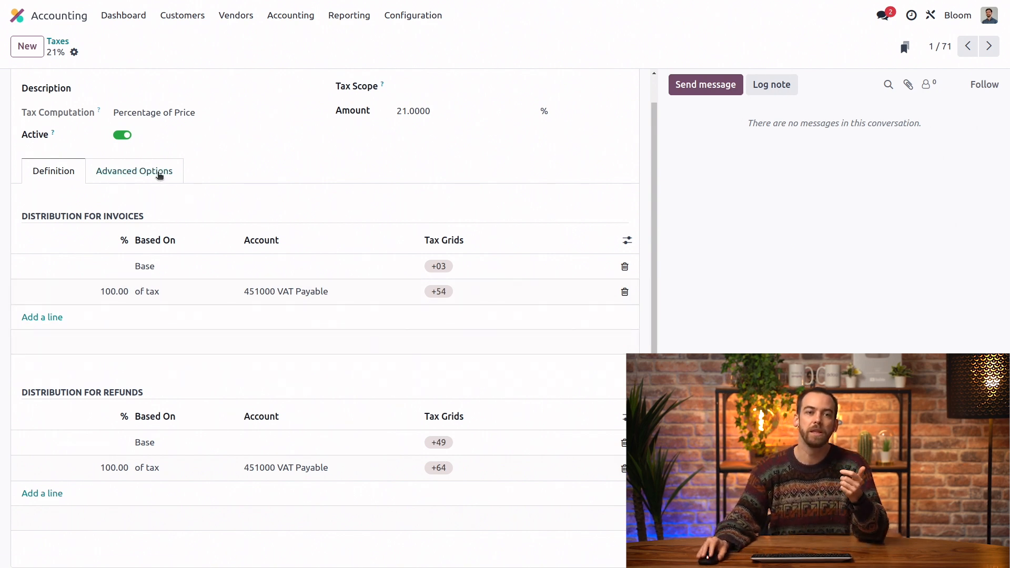
# - Show the 21% tax's advanced options: label 21%, VAT 21% group, Bloom, Belgium
pyautogui.click(134, 170)
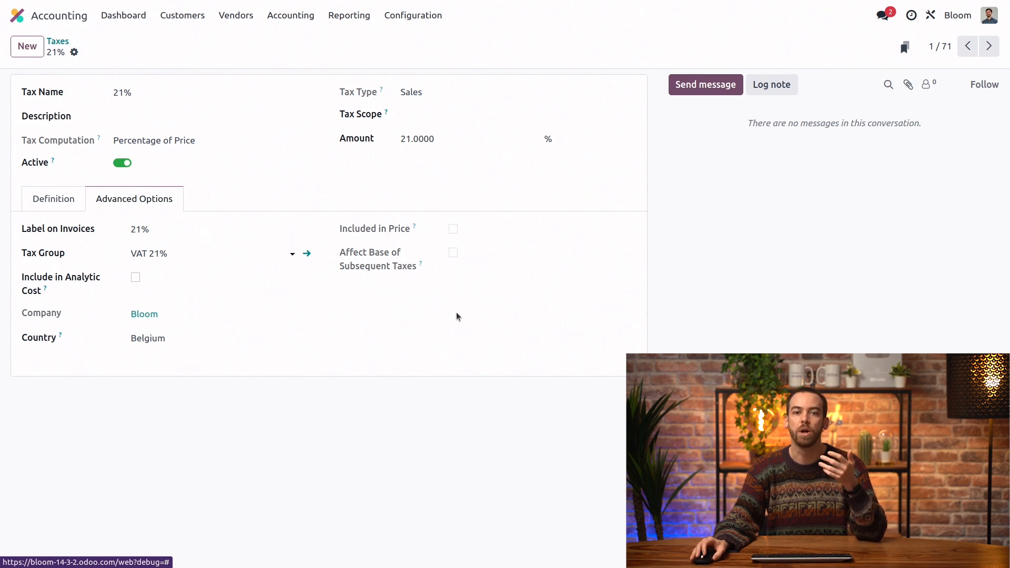
pyautogui.moveTo(474, 301)
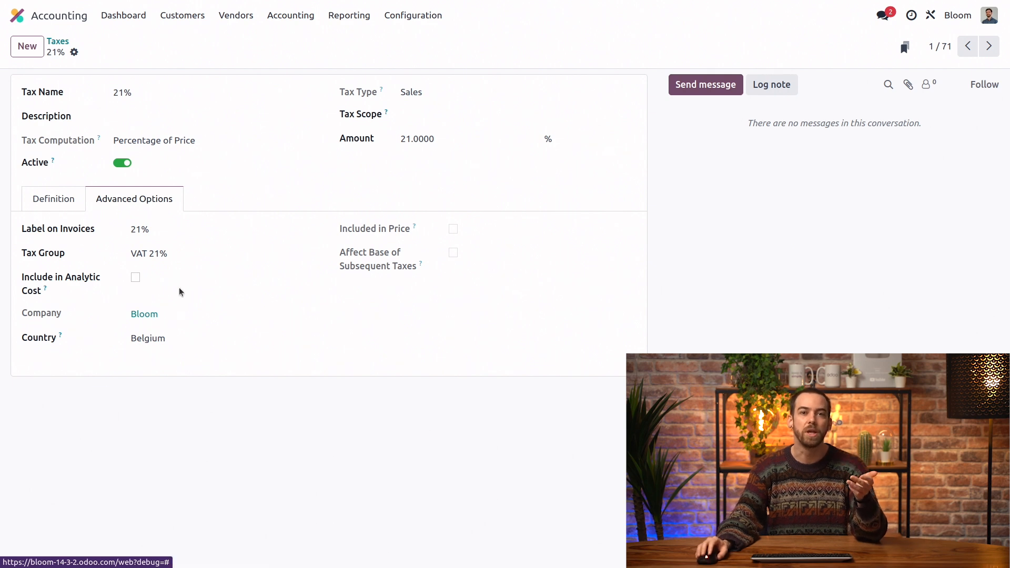
pyautogui.moveTo(281, 368)
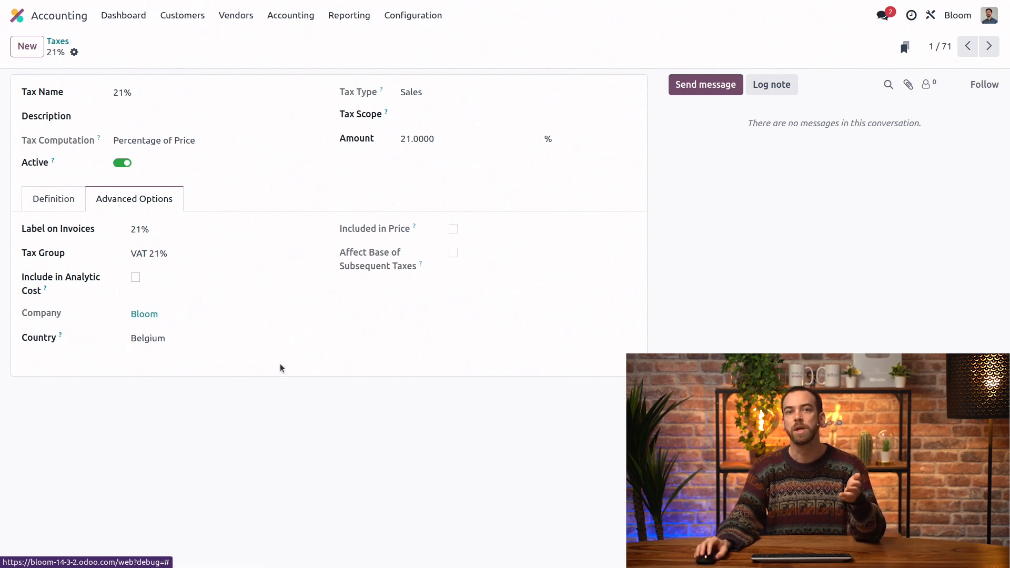
pyautogui.moveTo(304, 404)
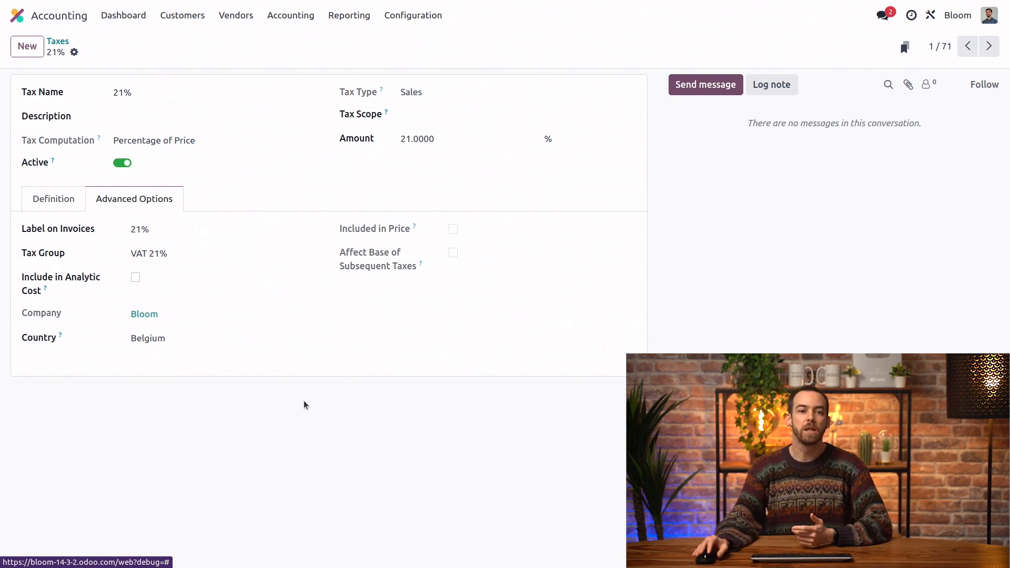
pyautogui.moveTo(234, 273)
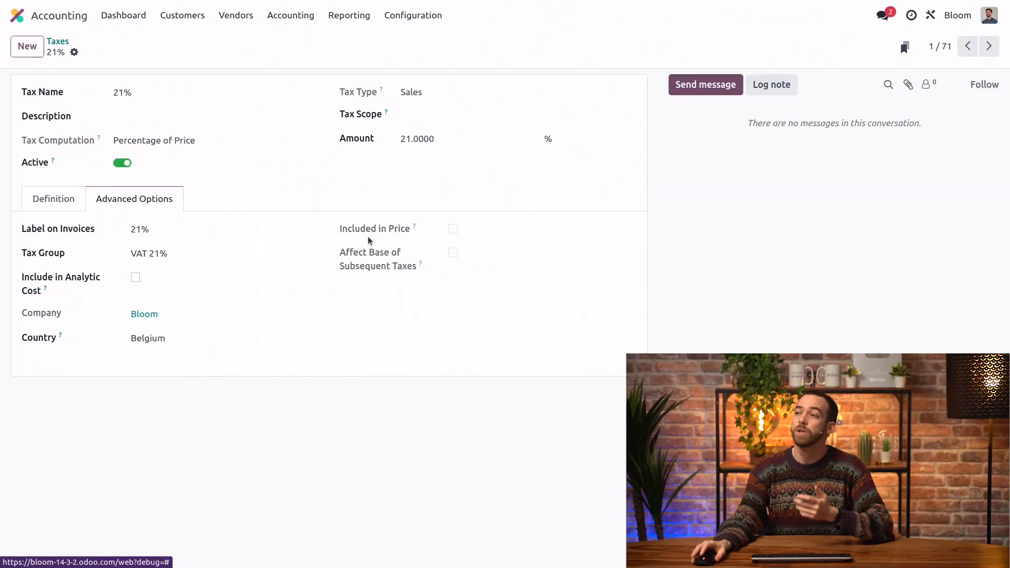
pyautogui.moveTo(329, 263)
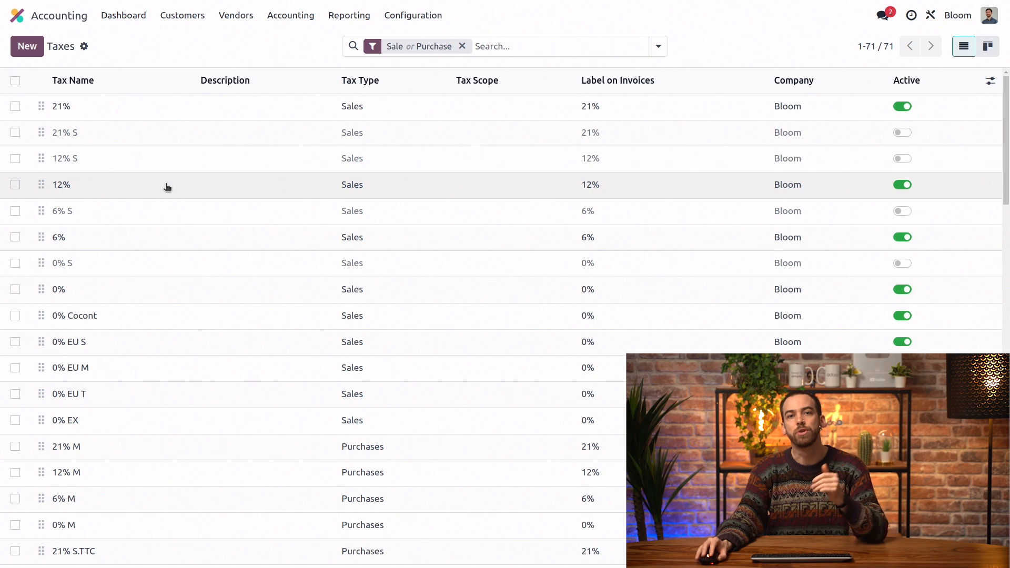
pyautogui.moveTo(179, 178)
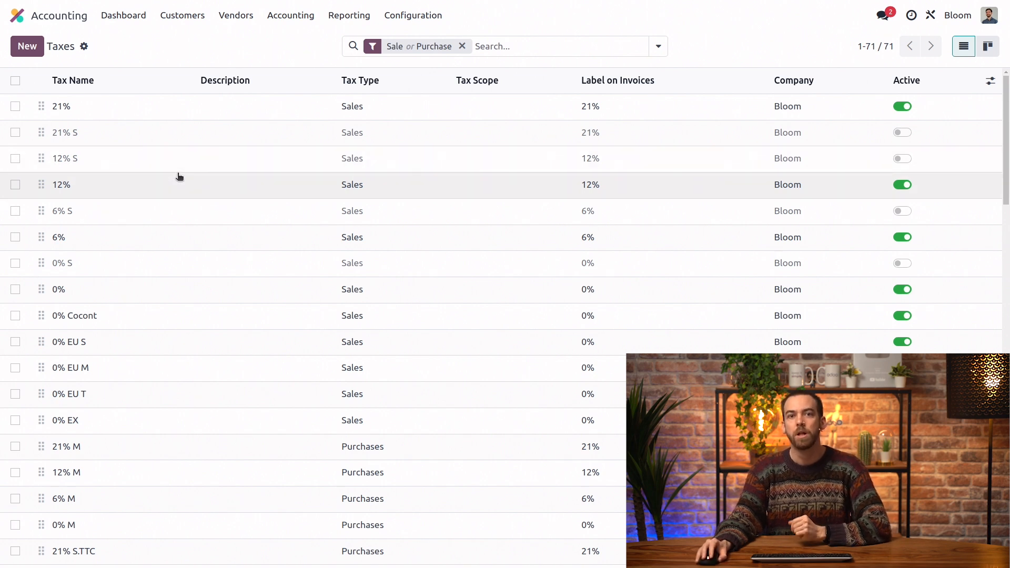
pyautogui.moveTo(196, 141)
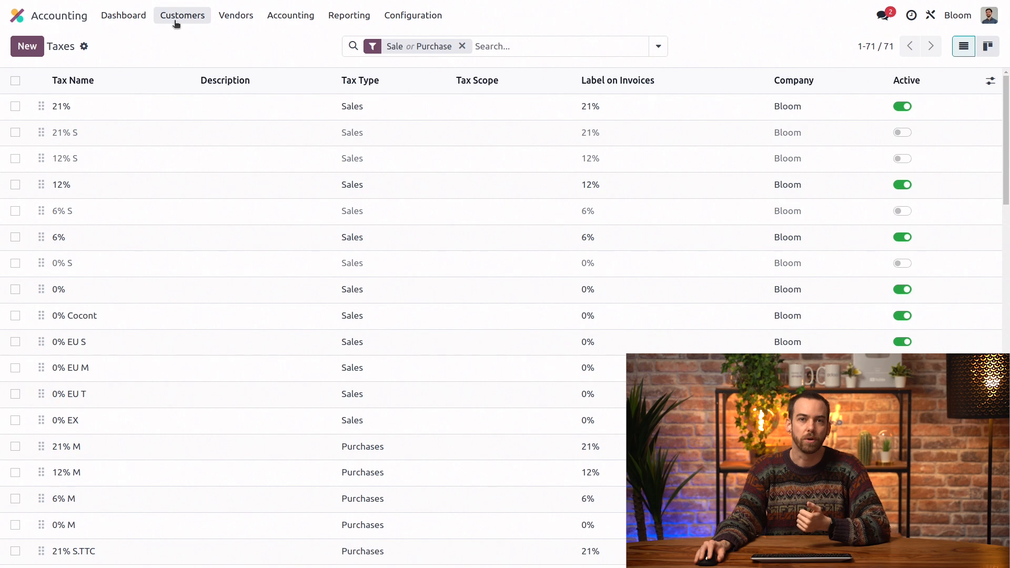
# - Check Garden gnome's 21% customer tax and its purchase details with 21% M vendor tax
pyautogui.click(182, 15)
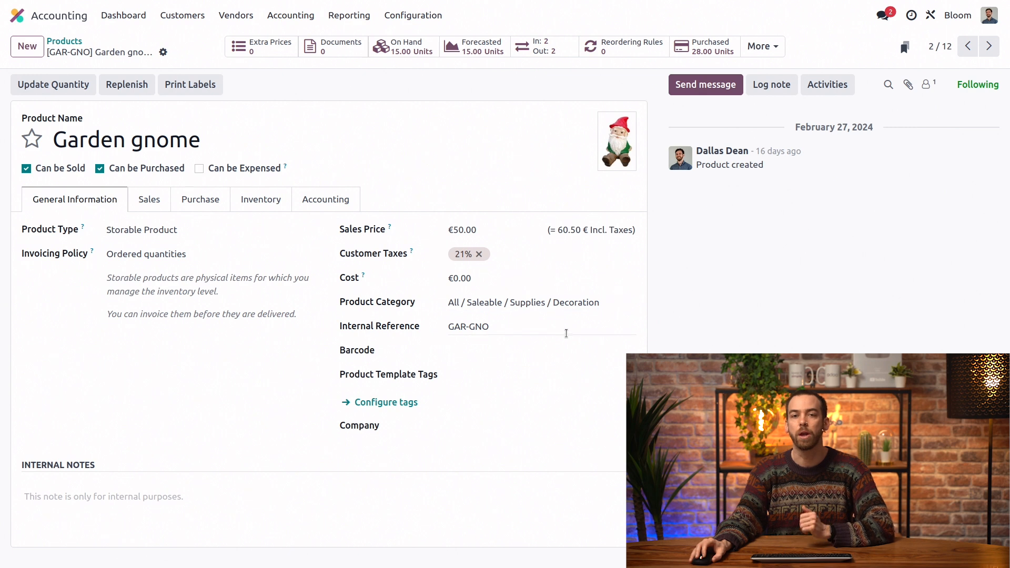
pyautogui.moveTo(567, 341)
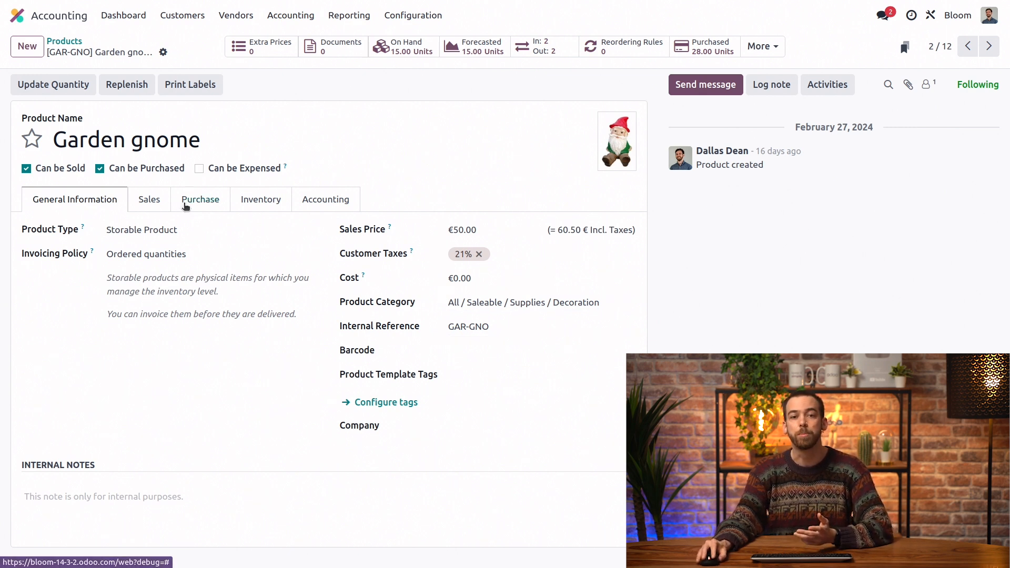
pyautogui.click(200, 199)
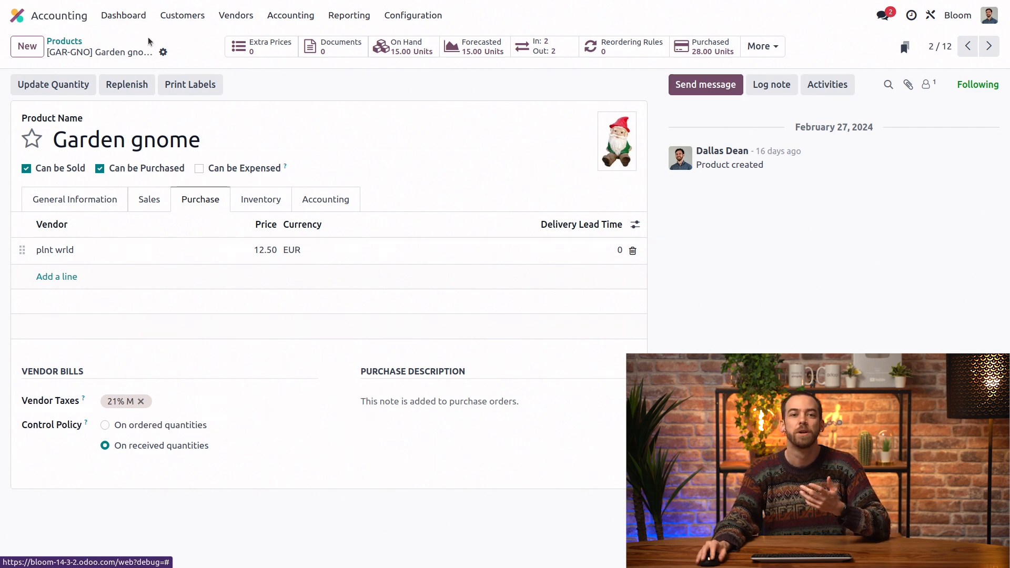
# - Create a draft Acres lawncare invoice with a Garden gnome line at 50.00 plus 21% VAT
pyautogui.click(123, 15)
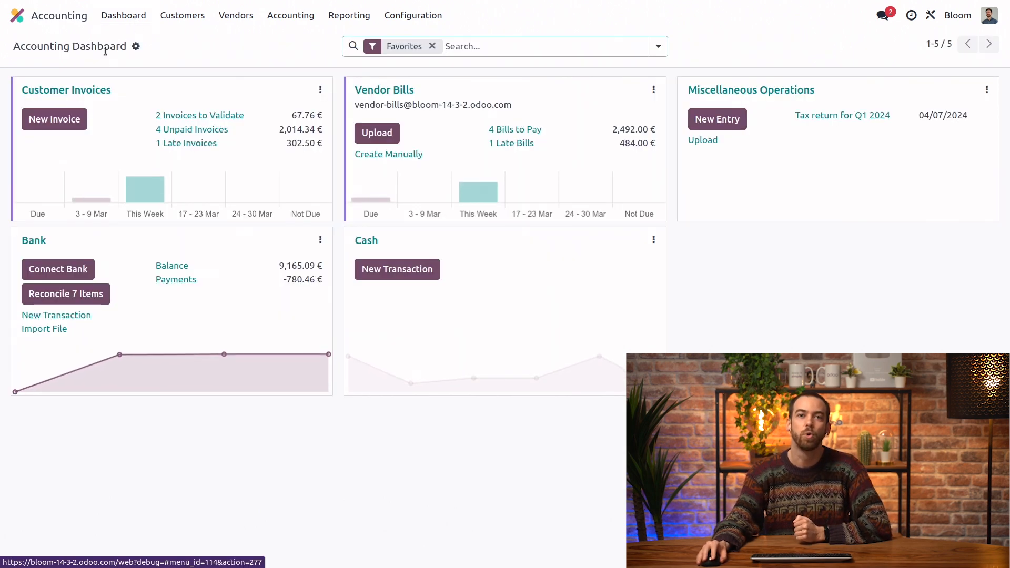
pyautogui.click(54, 118)
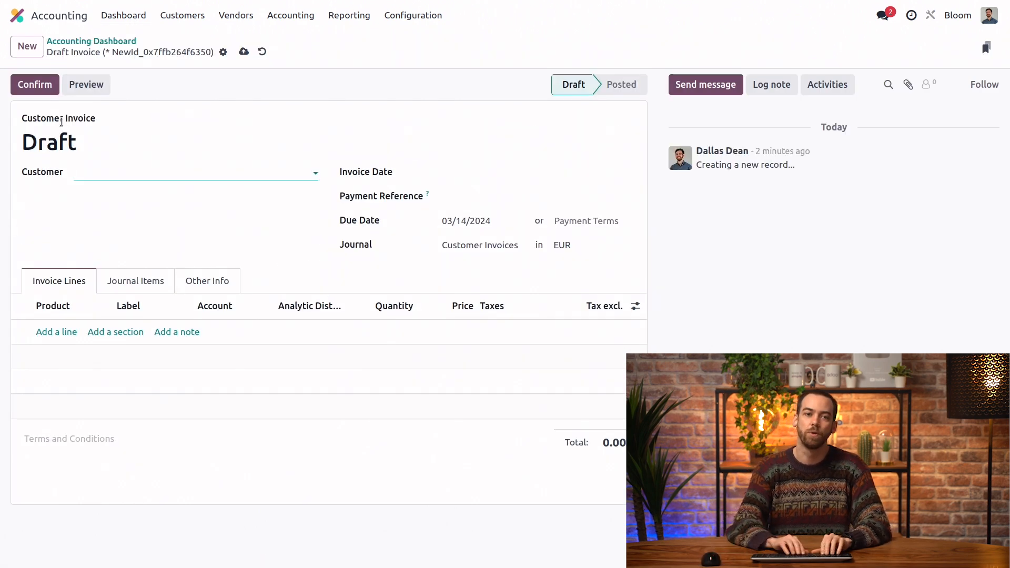
pyautogui.click(193, 172)
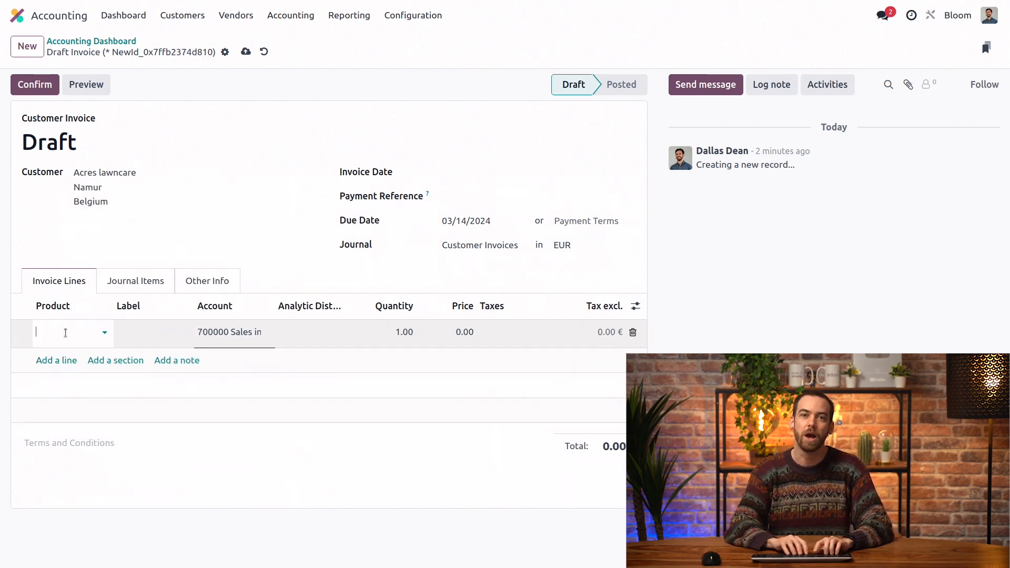
pyautogui.write('gn')
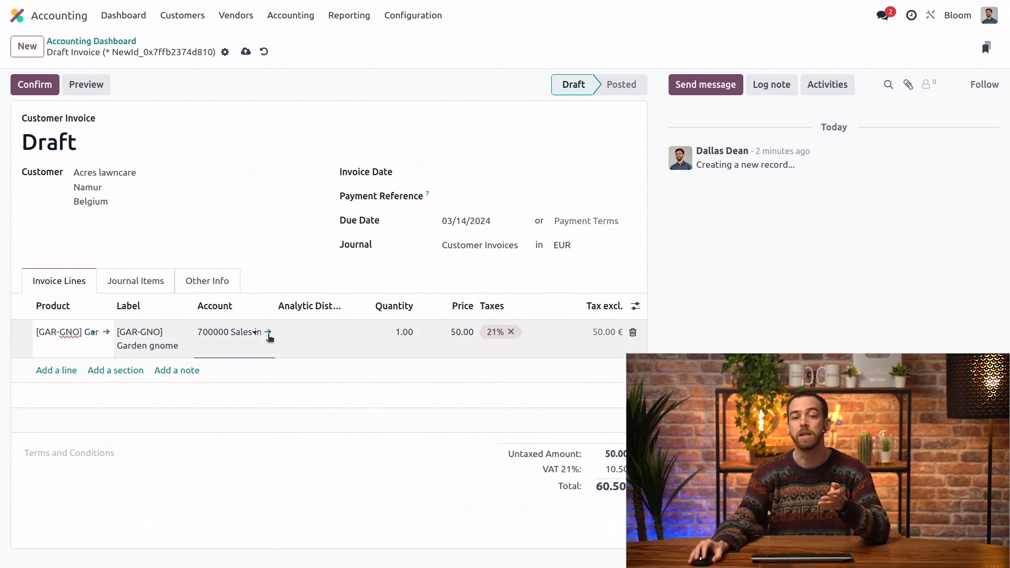
pyautogui.moveTo(268, 333)
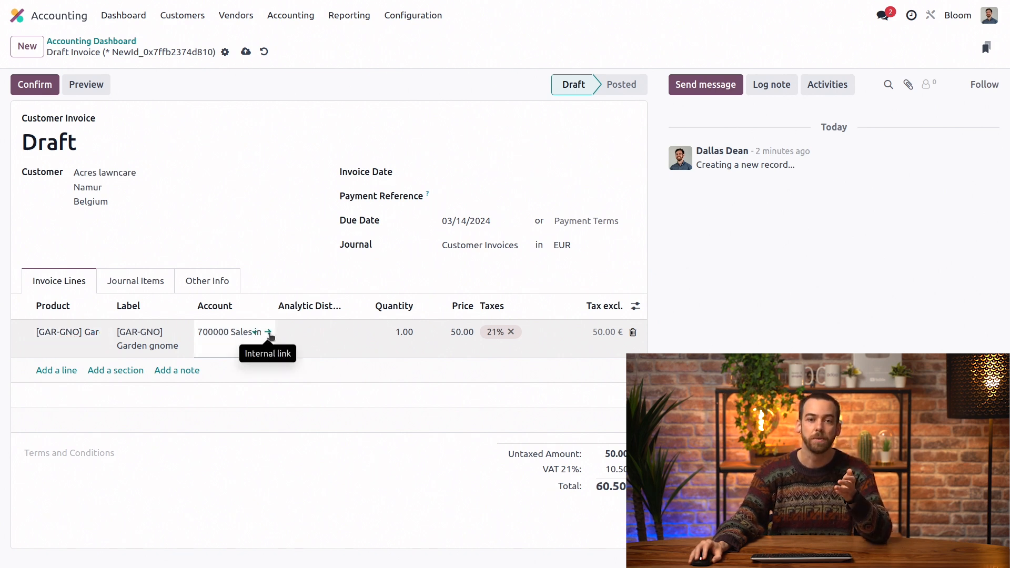
# - Open the line's 700000 Sales in Belgium (Trade Goods) account, which has no default taxes
pyautogui.click(270, 333)
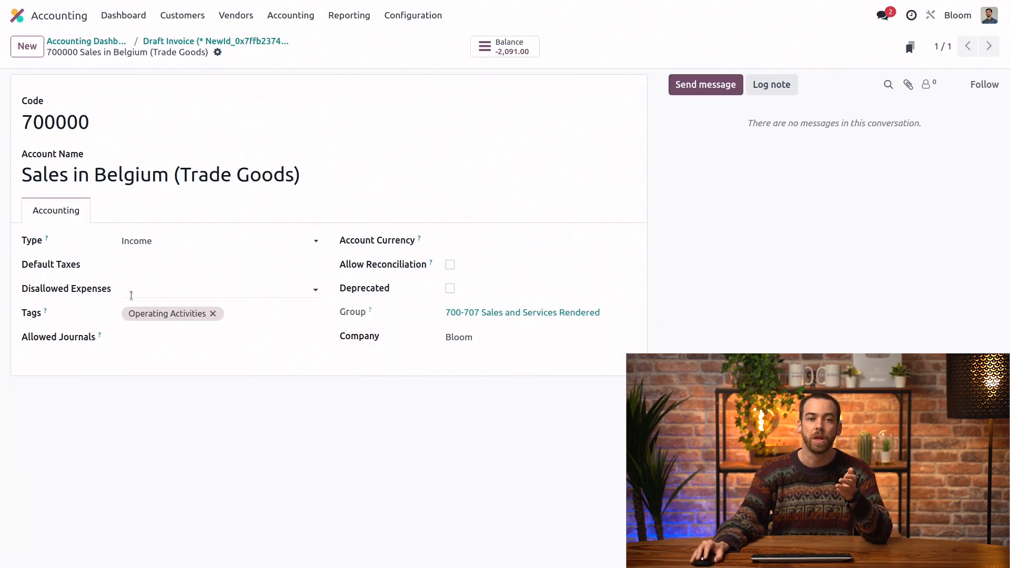
pyautogui.moveTo(109, 283)
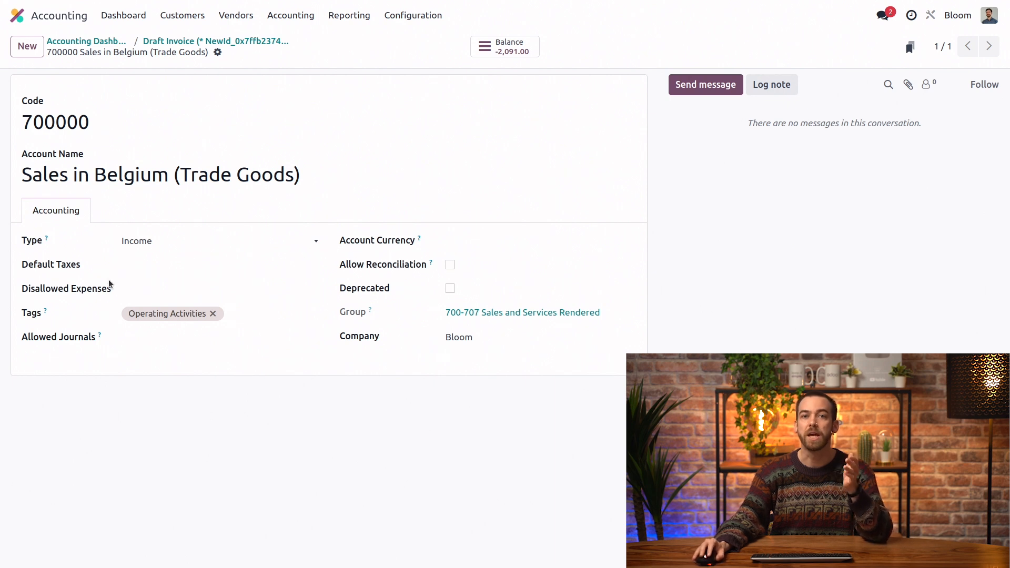
pyautogui.moveTo(105, 280)
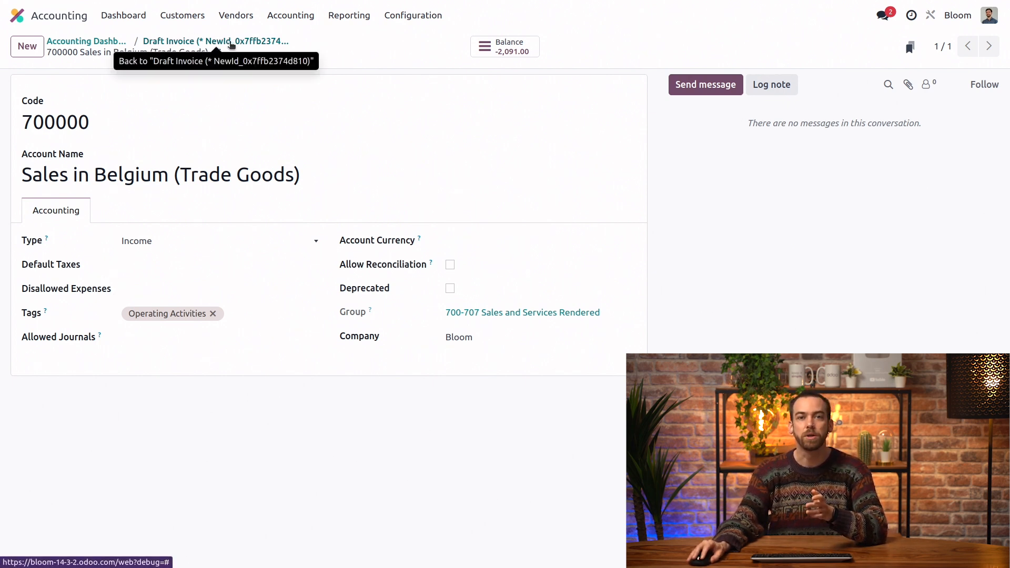
# - View the draft invoice's journal items: 50.00 sales, 10.50 VAT Payable, 60.50 Customers
pyautogui.click(215, 40)
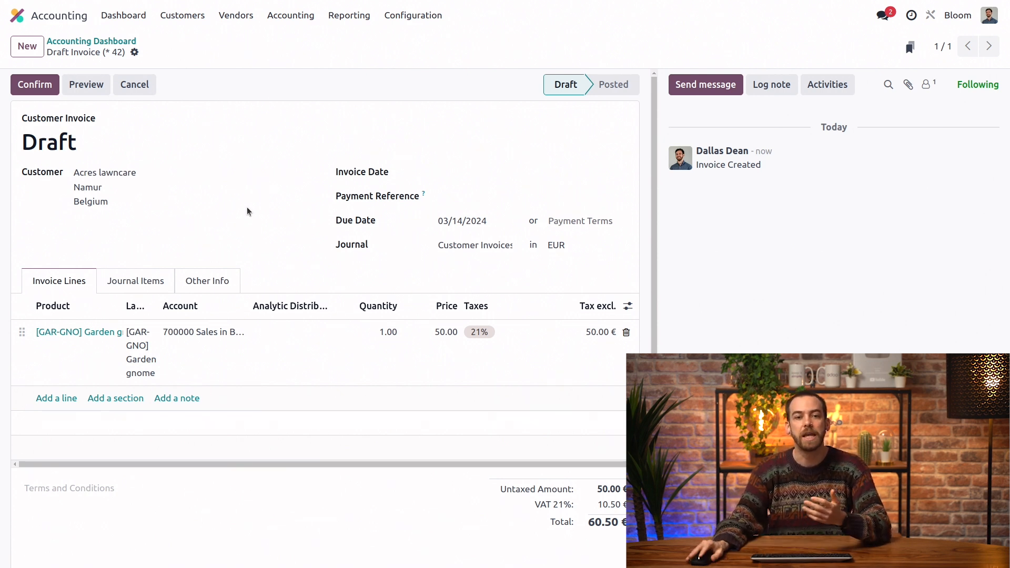
pyautogui.click(135, 281)
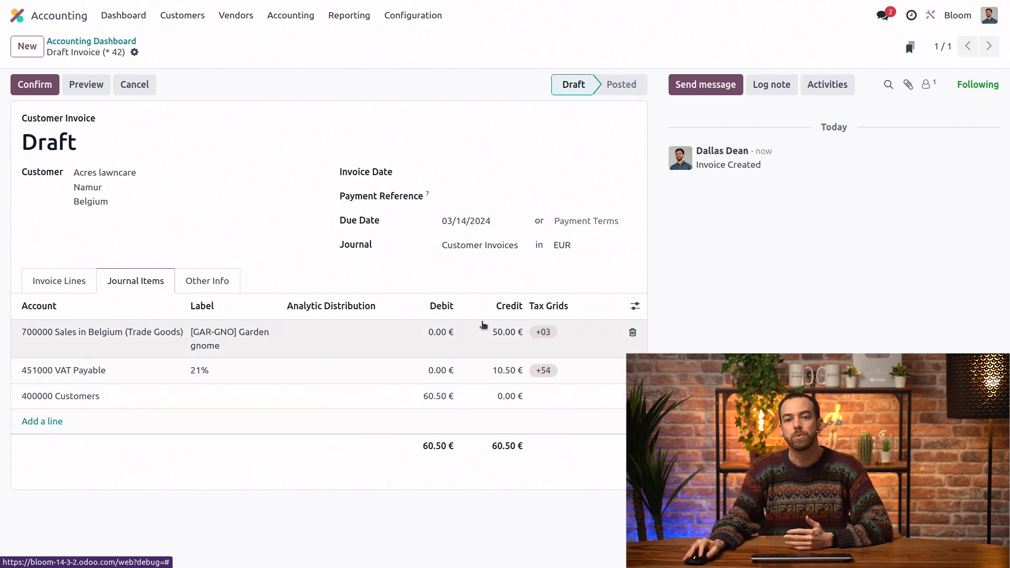
pyautogui.moveTo(568, 338)
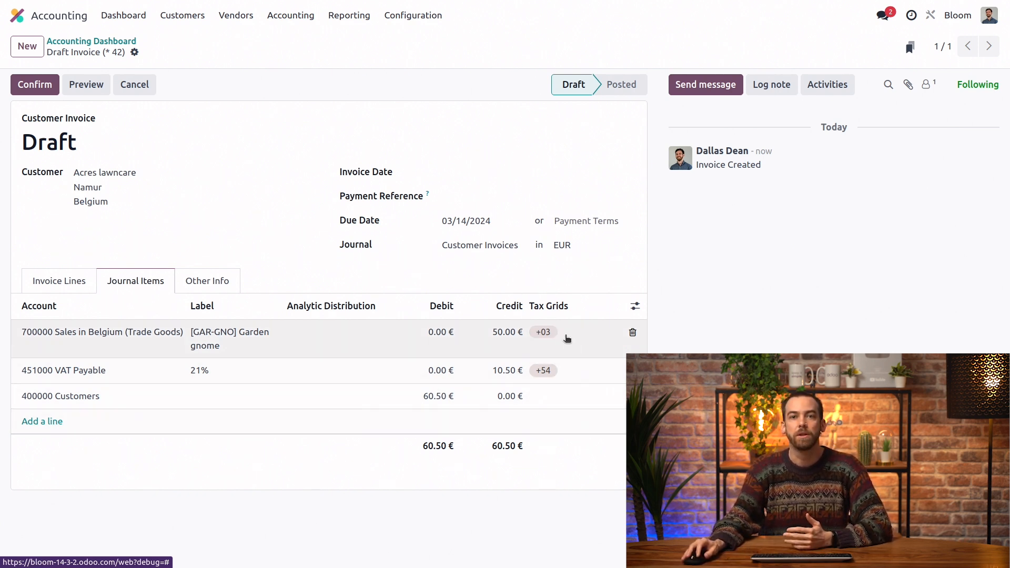